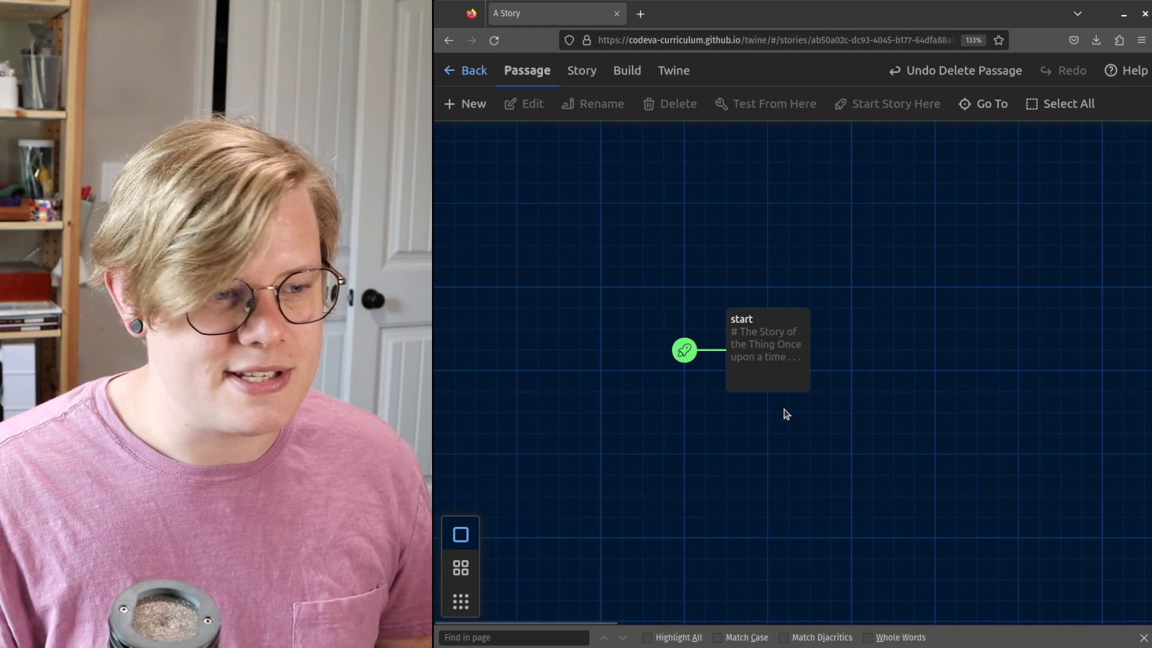
Replace the start passage's placeholder with the opening about a spider seeking a place for its web.
click(1142, 637)
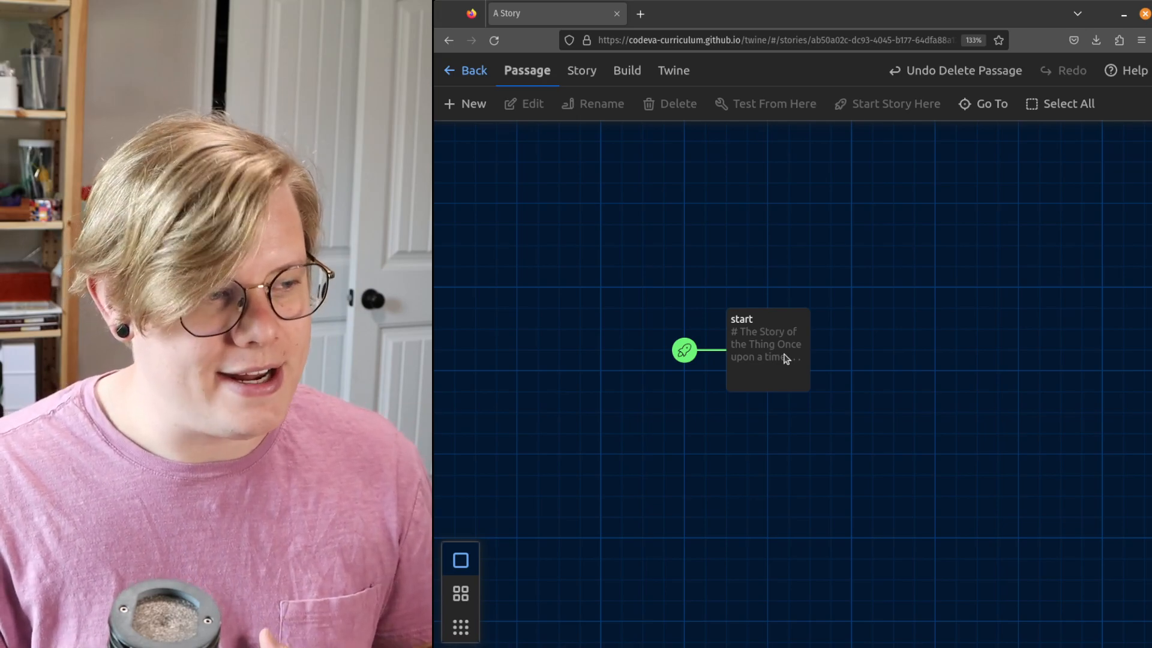
double_click(766, 345)
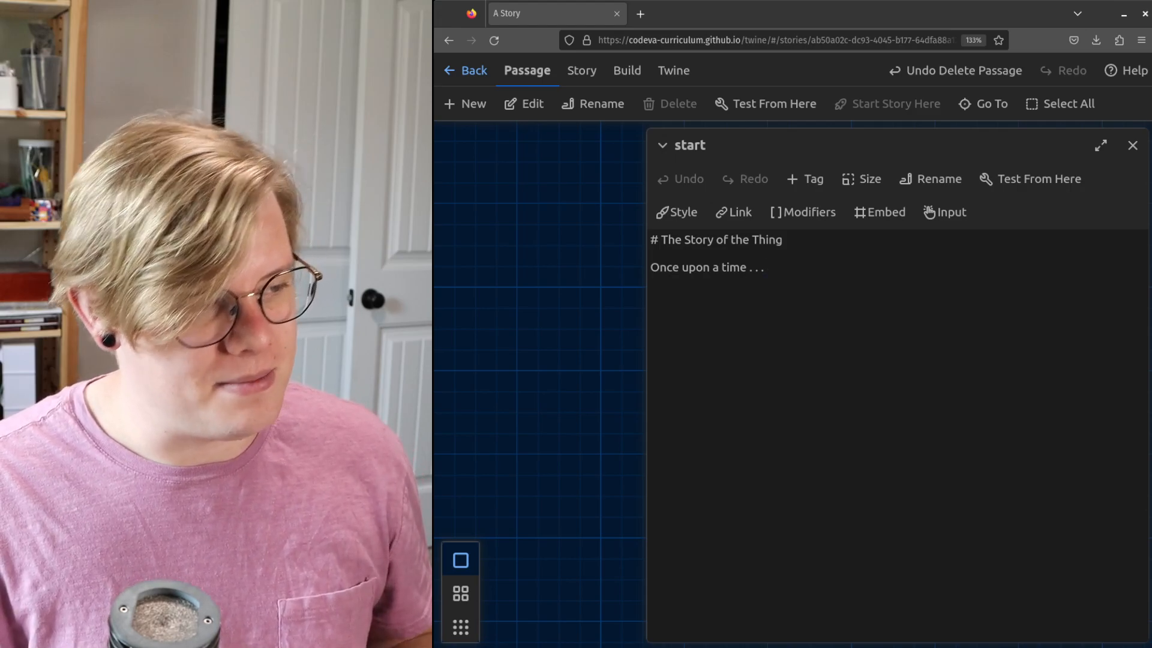
click(760, 267)
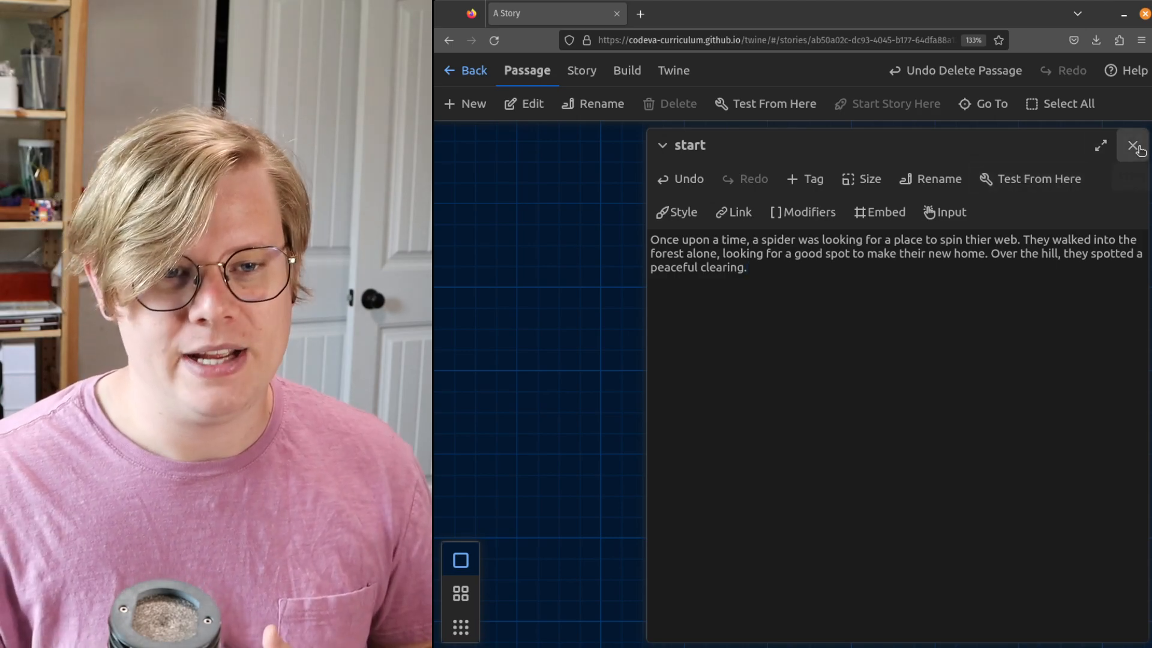
mouse_move(1134, 145)
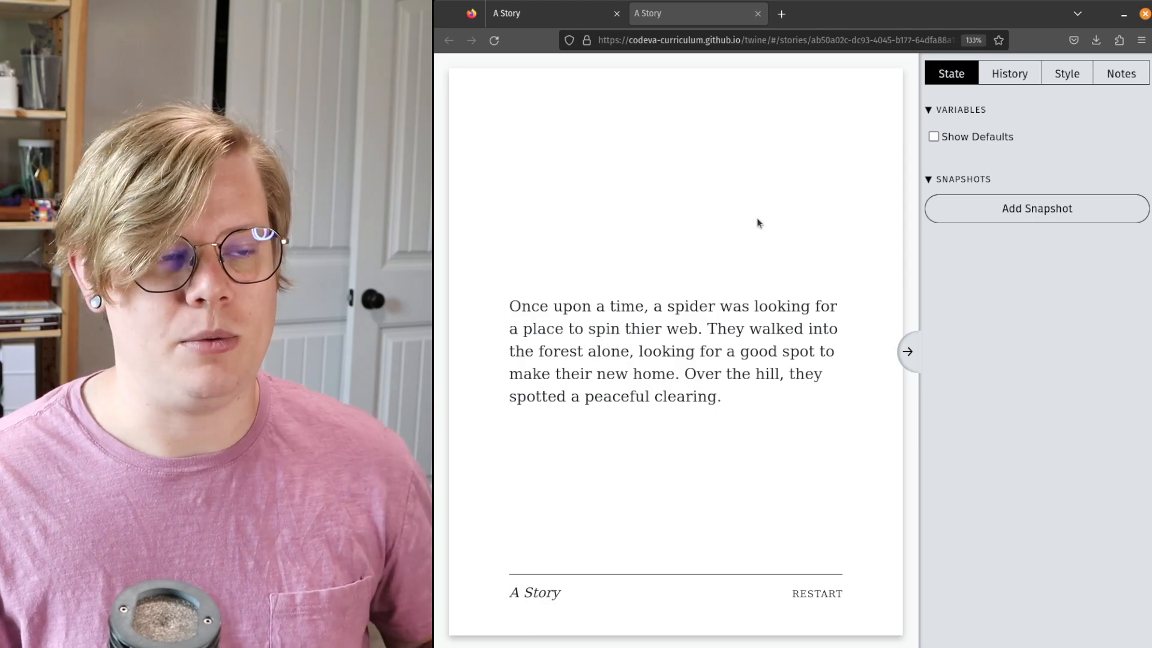
mouse_move(728, 218)
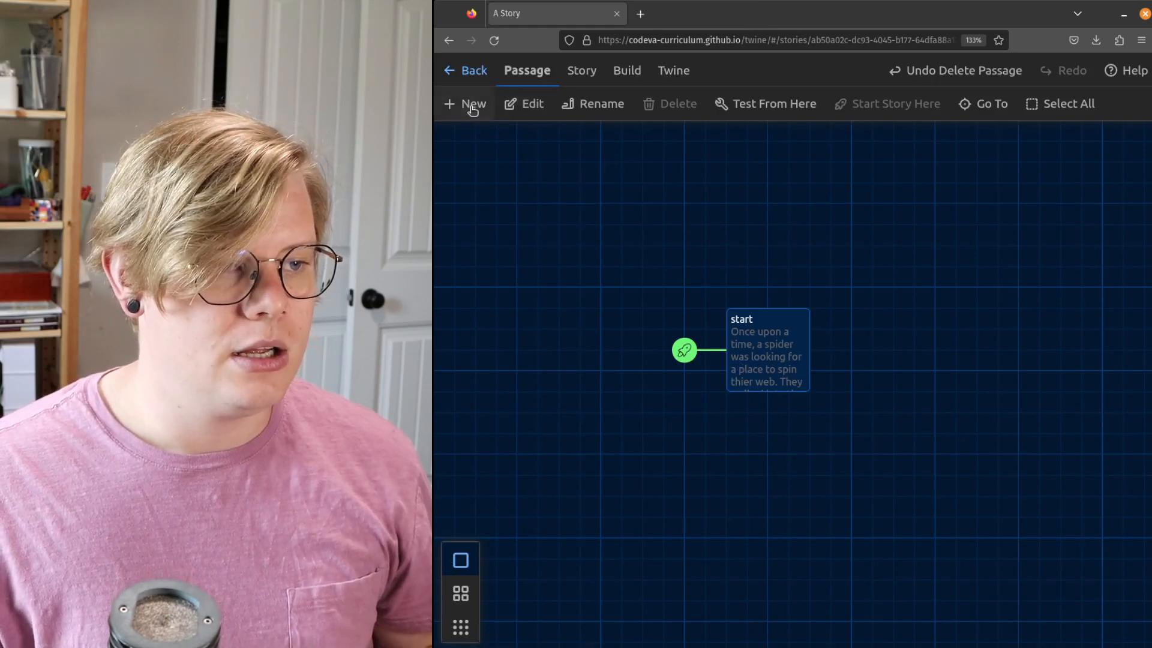
Create a new passage and rename it 'the-clearing'.
click(465, 104)
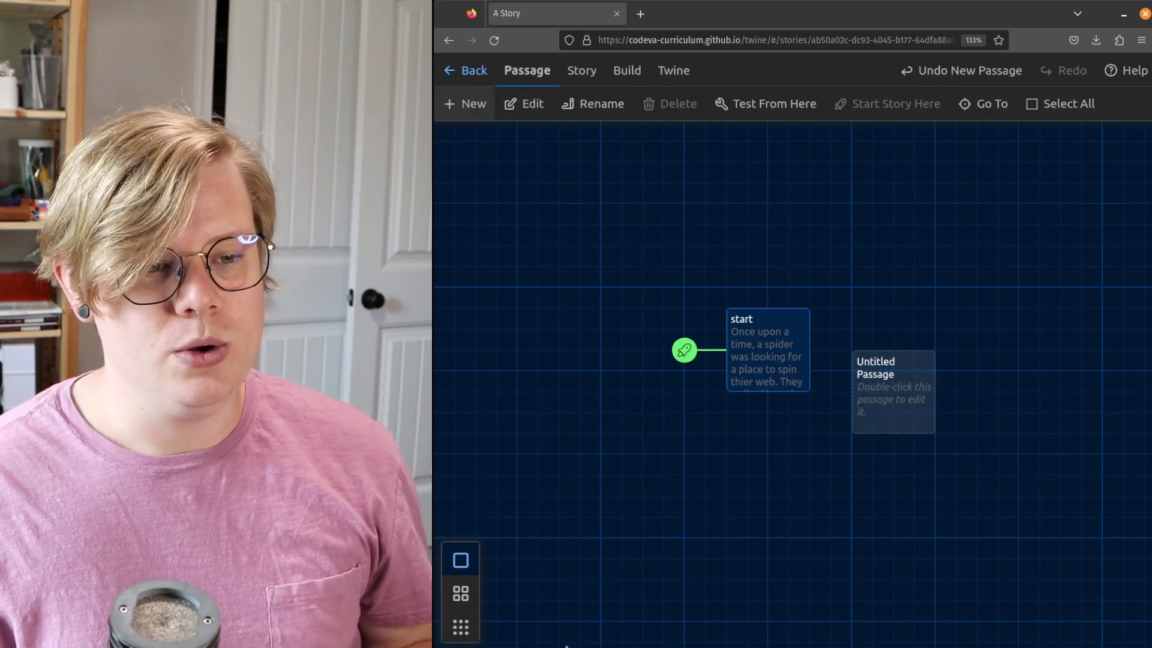
double_click(893, 389)
text(the-)
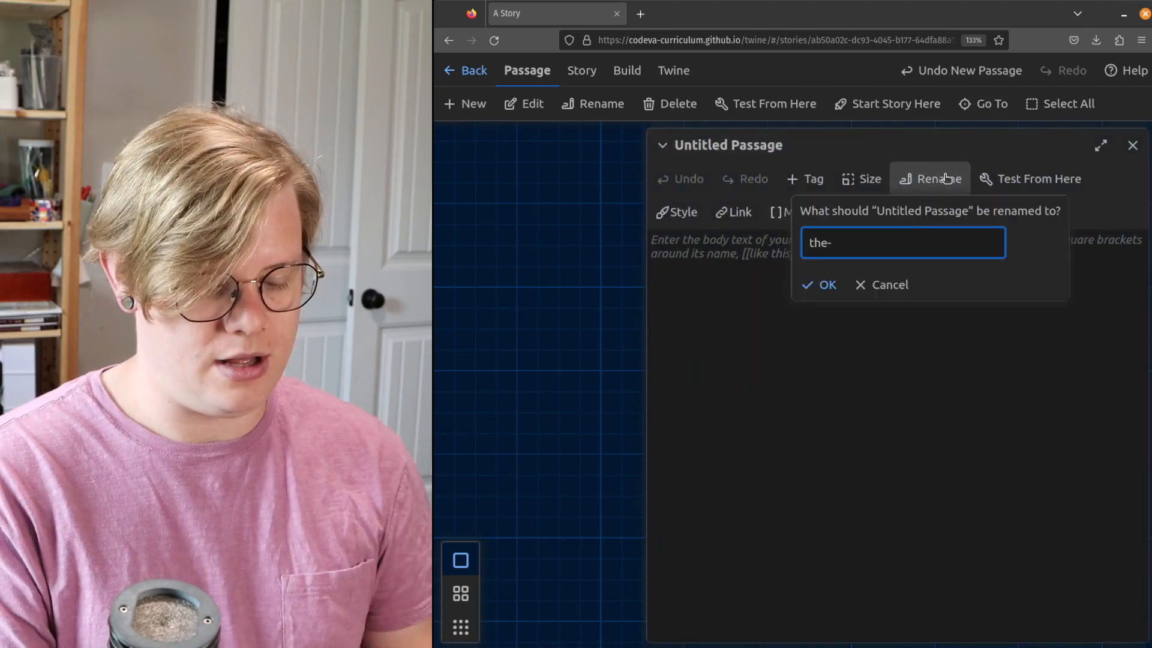
text(clearing)
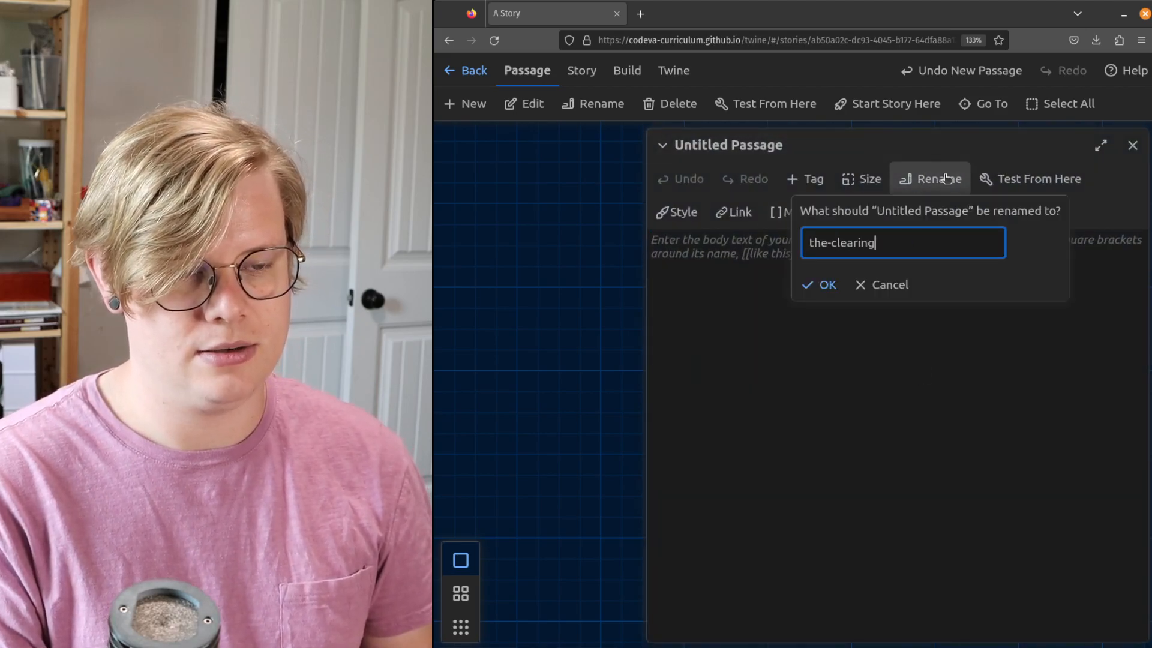
click(818, 285)
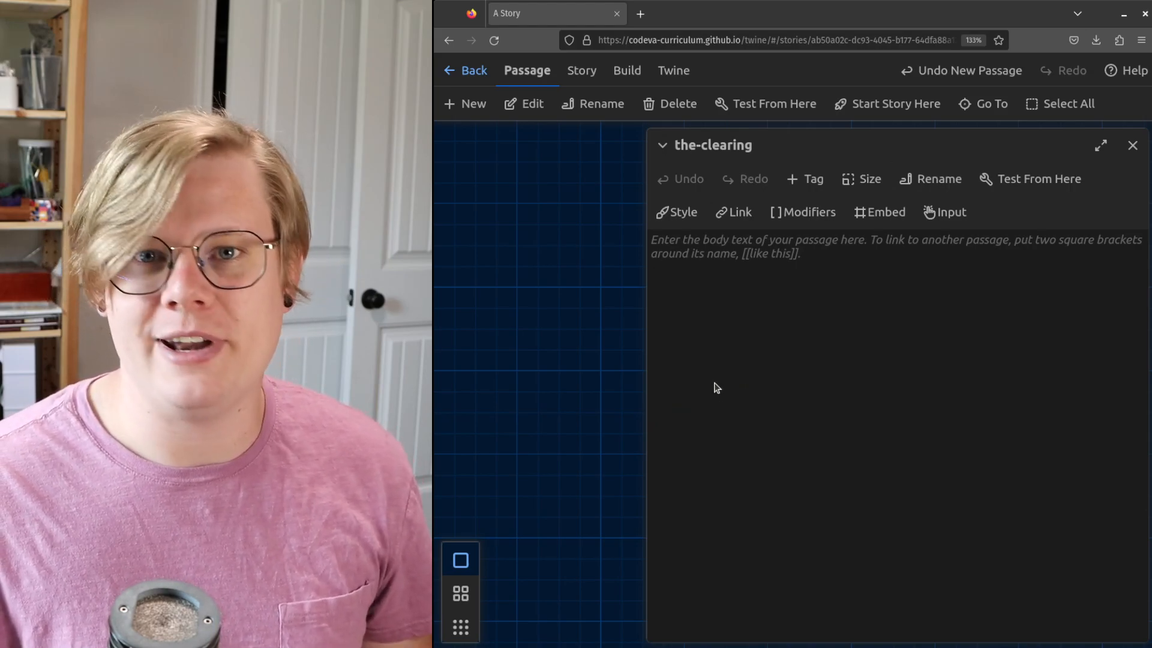
Write the-clearing's body: the spider explored the clearing but the trees were too far apart.
text(The spider explored the beautiful clearing, but all the trees were too far apart to support their web. They decided to keep exploring to see if they could find another place for their home.)
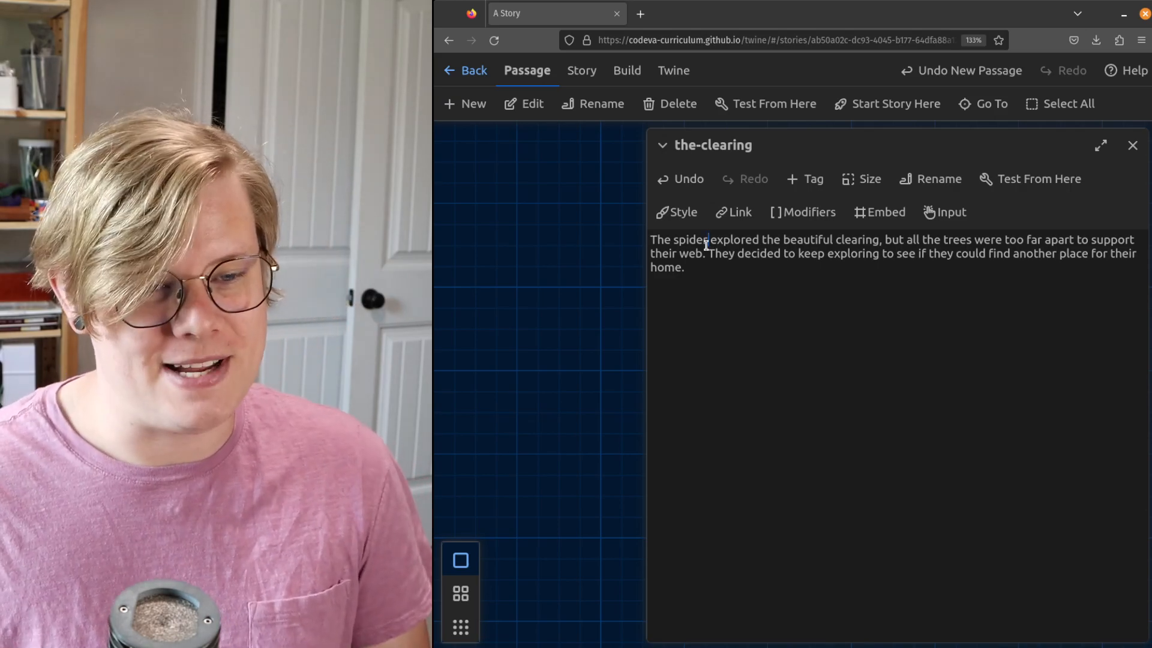
mouse_move(948, 212)
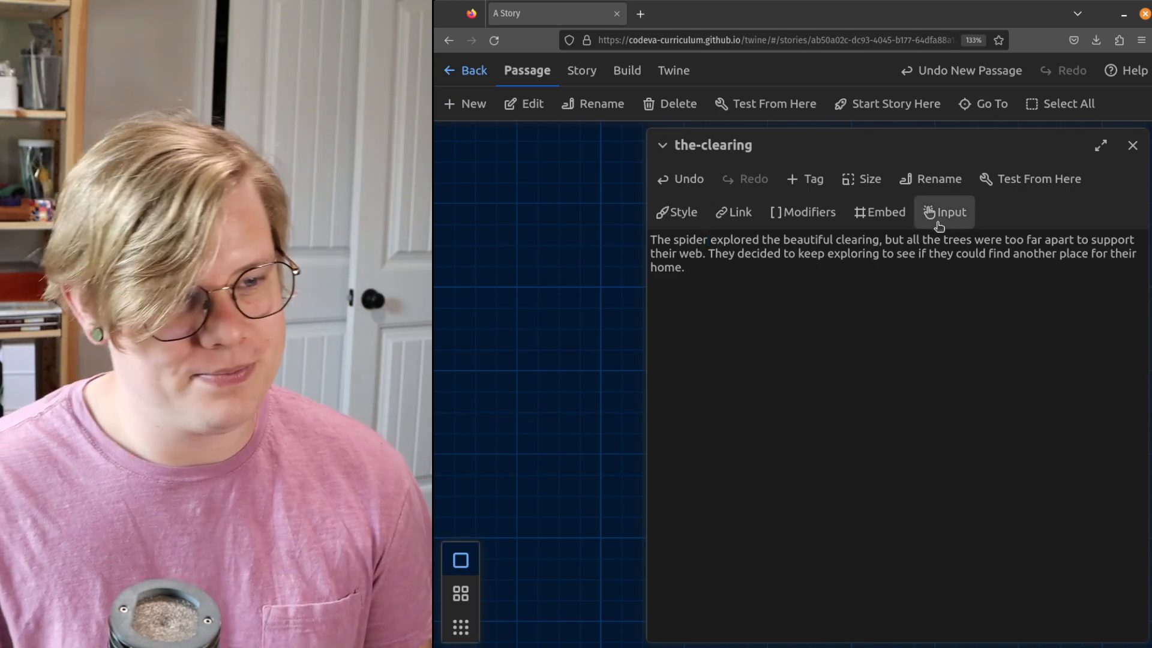
click(1131, 145)
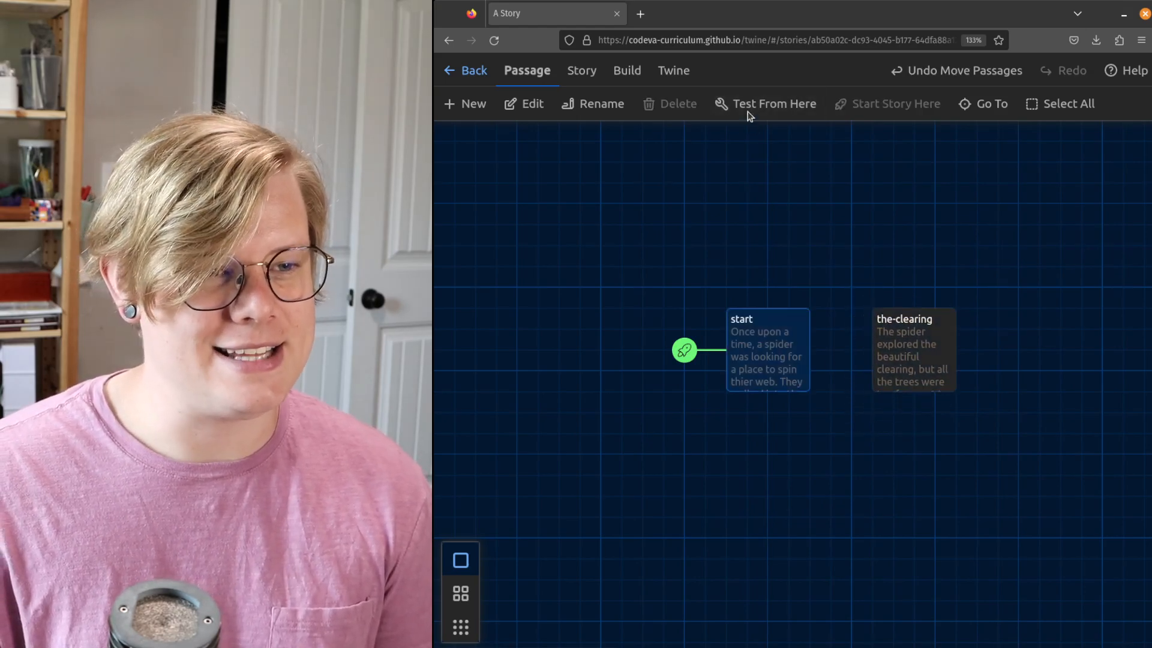
End the start passage with a [[the-clearing]] link so the map shows the two passages joined.
click(764, 104)
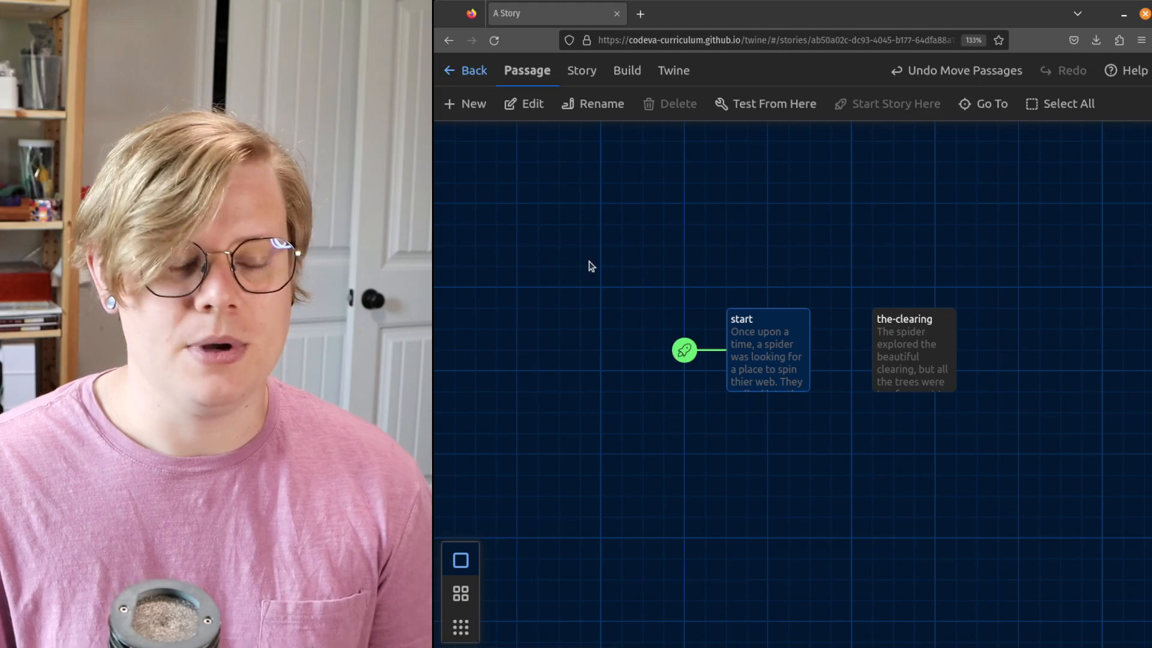
double_click(766, 350)
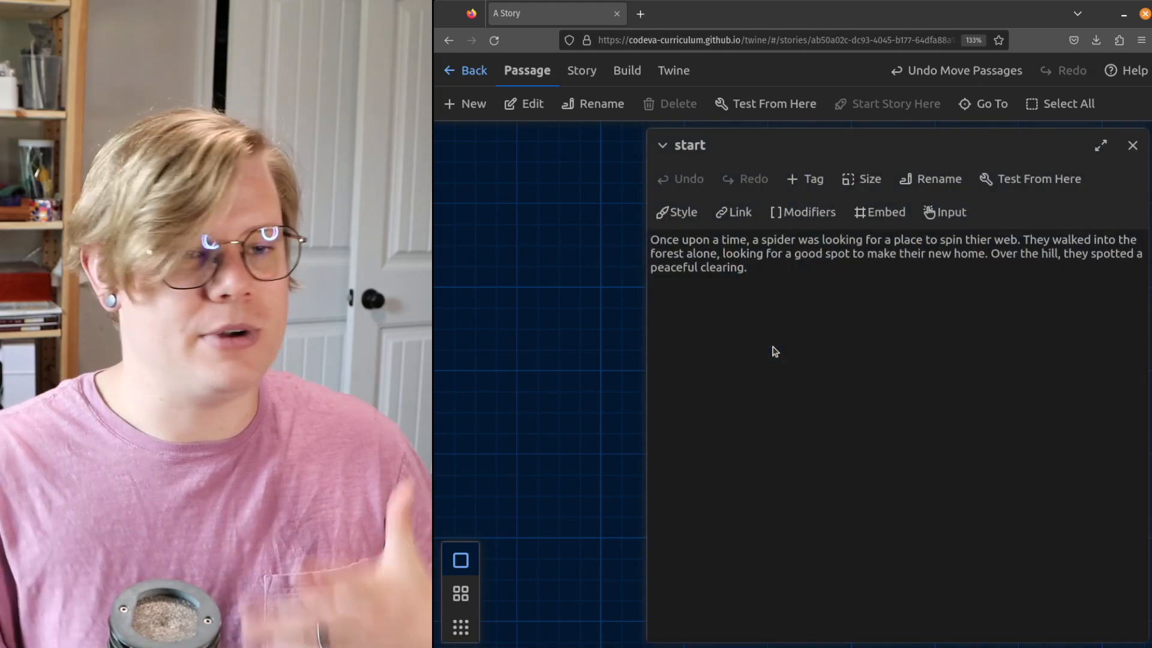
text([[)
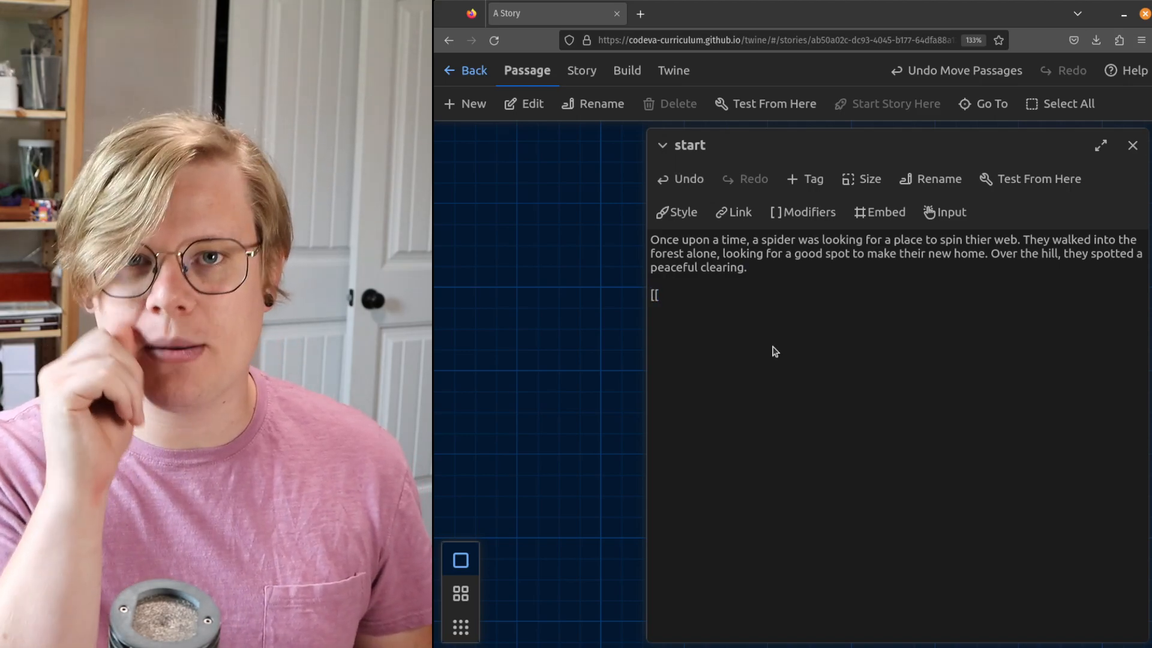
text(the-clear)
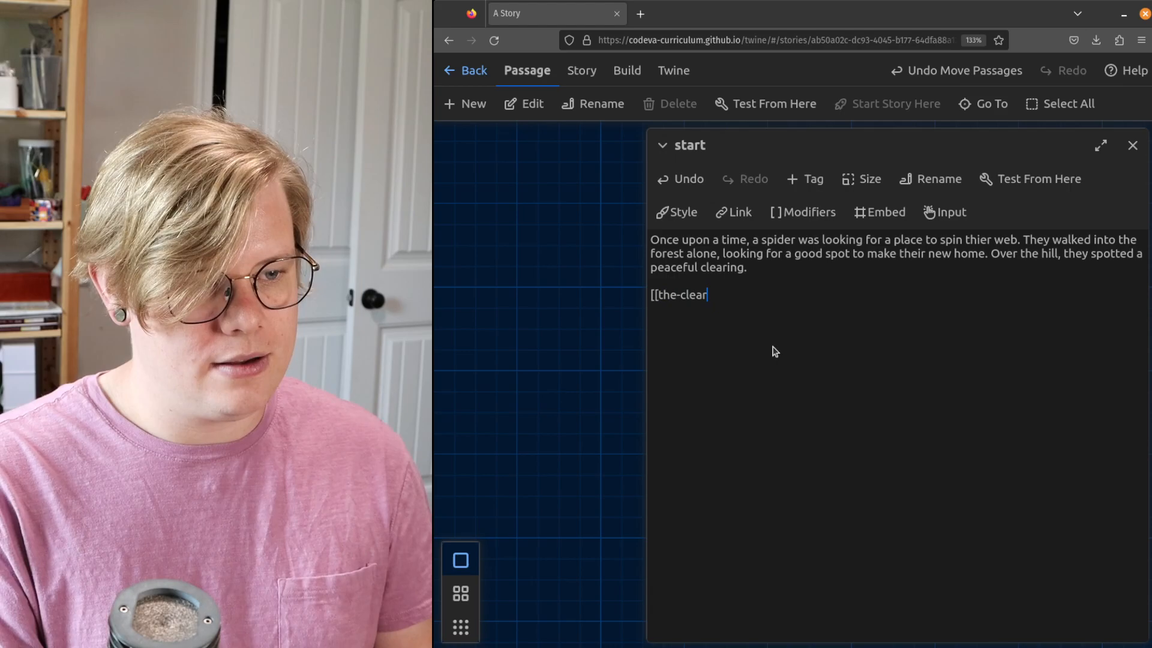
text(ing]])
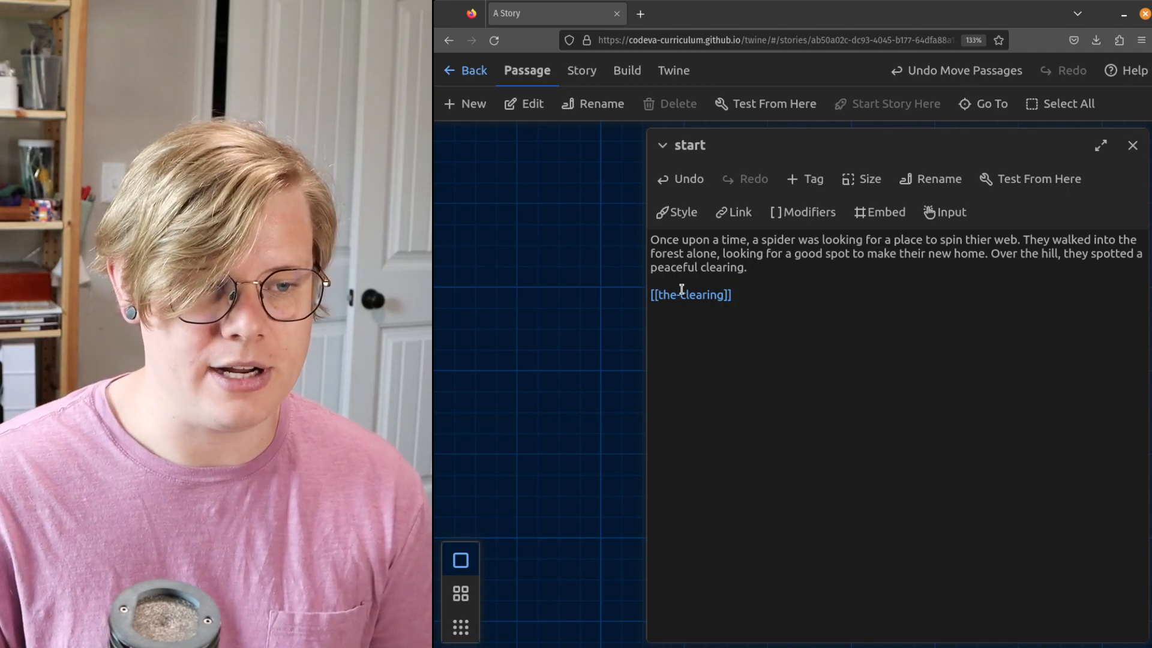
click(1132, 144)
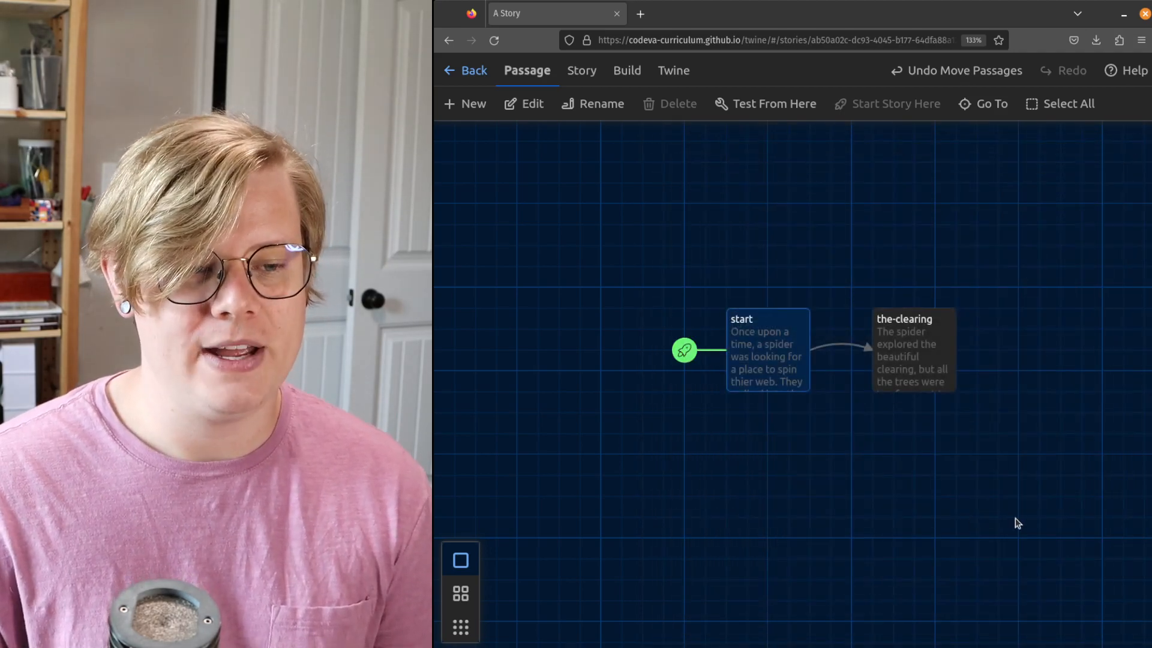
Play the story and follow the the-clearing link from the opening to the clearing text.
click(913, 349)
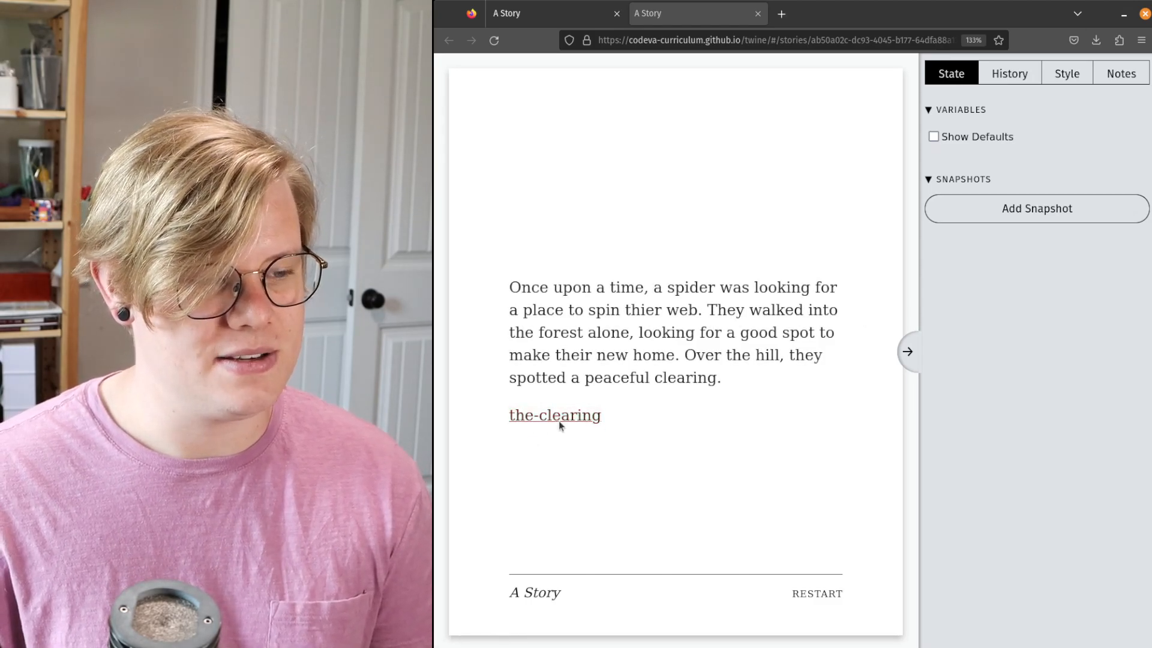
click(553, 416)
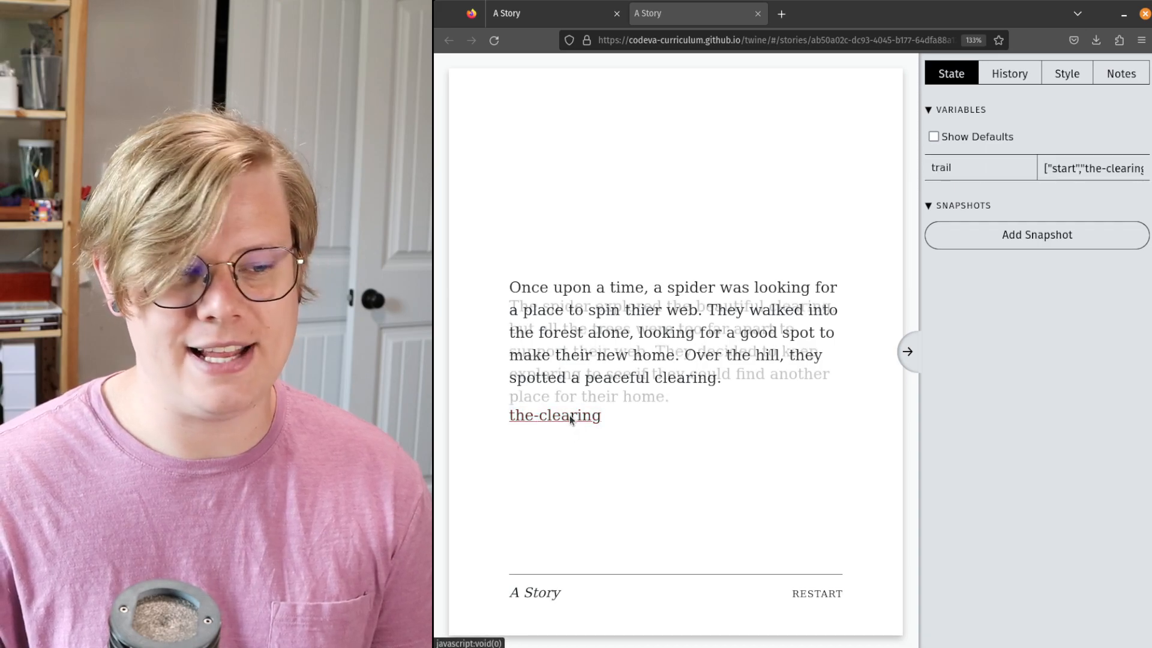
click(554, 415)
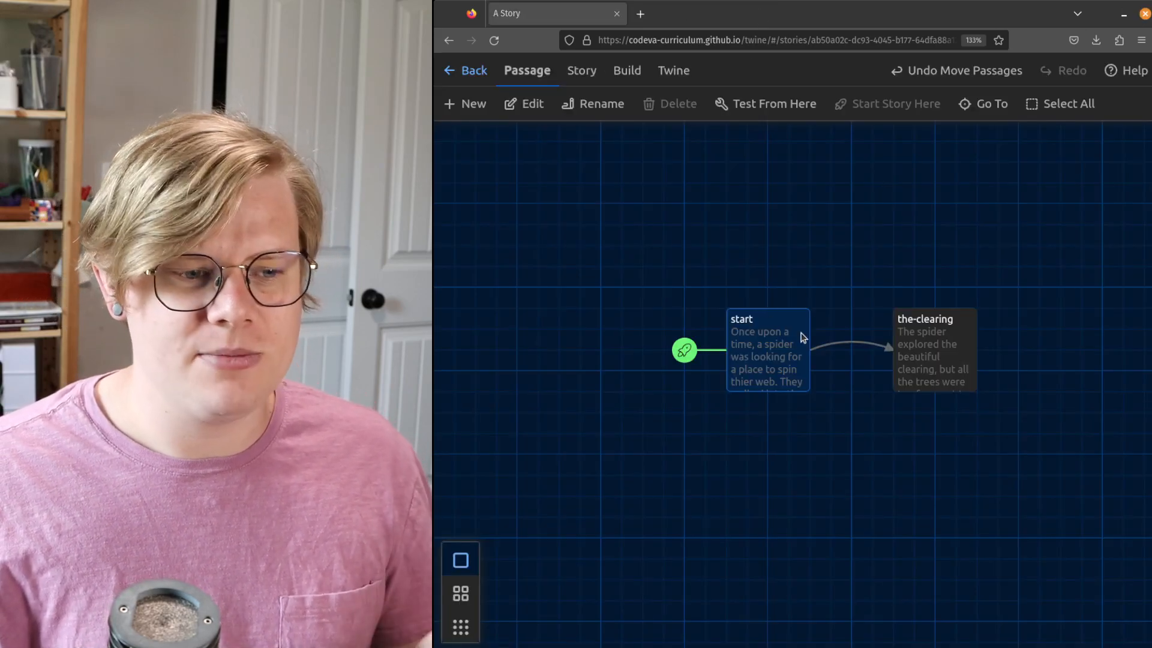
Prefix the [[the-clearing]] link with > to centre it, then follow it in a test play.
double_click(766, 349)
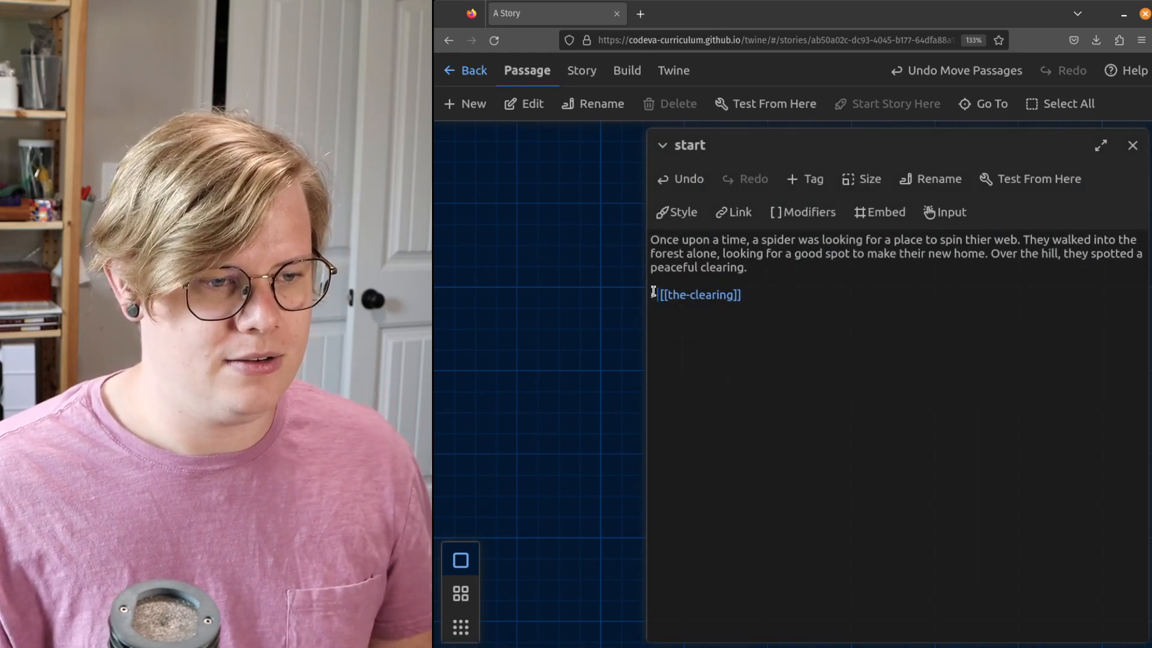
text(>)
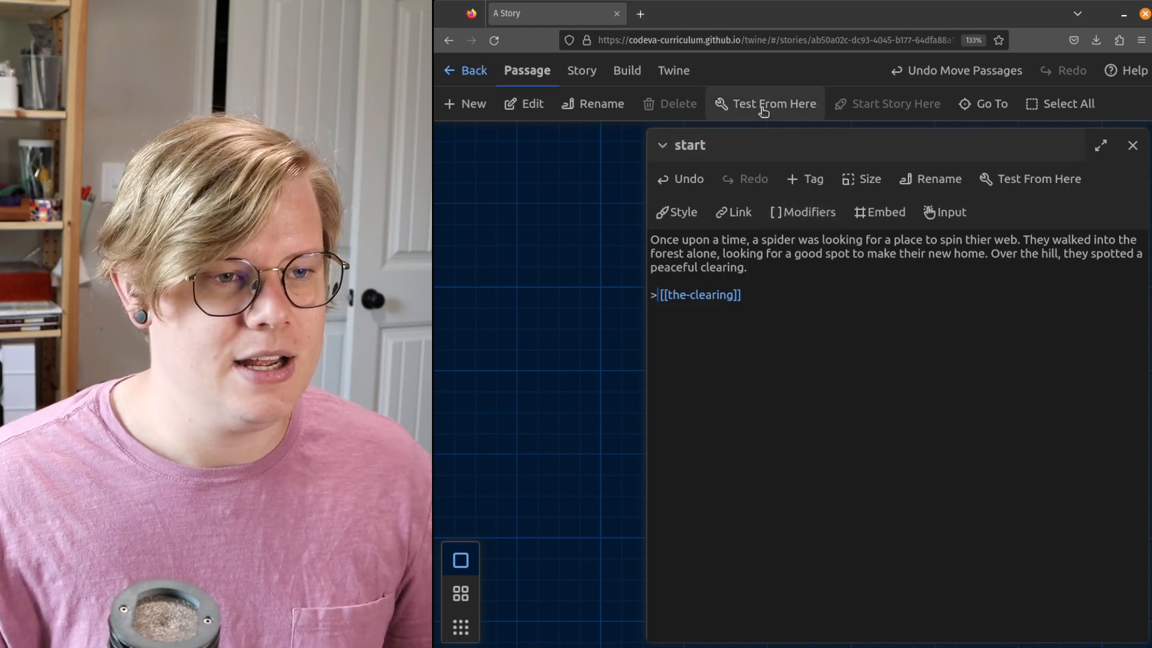
click(763, 103)
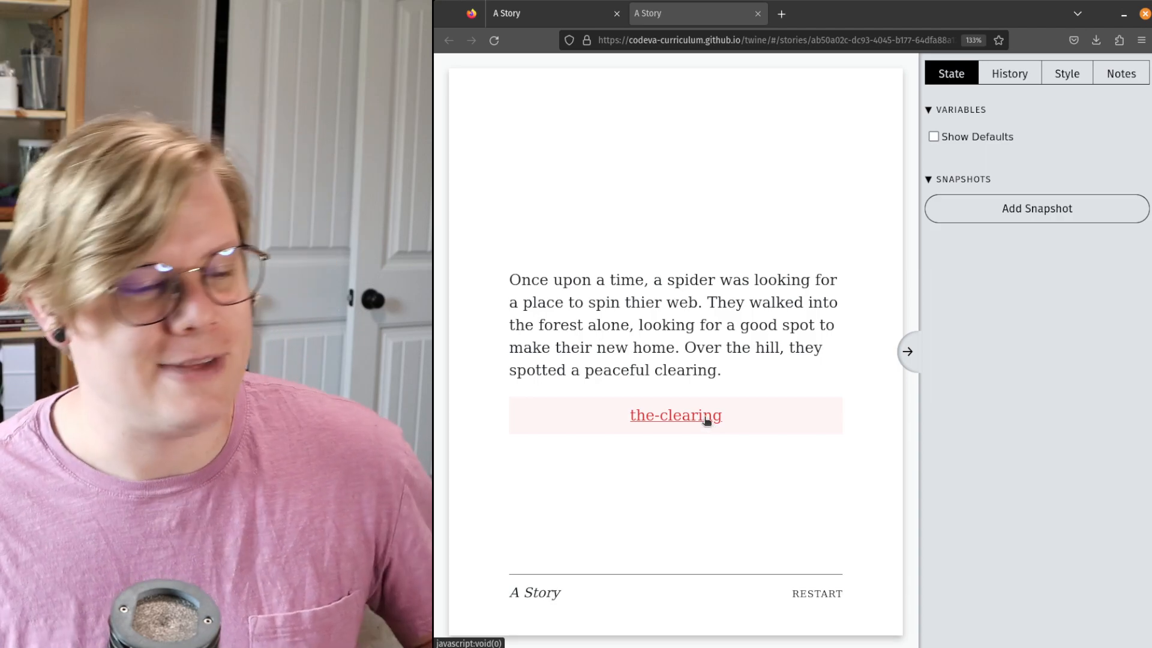
click(675, 415)
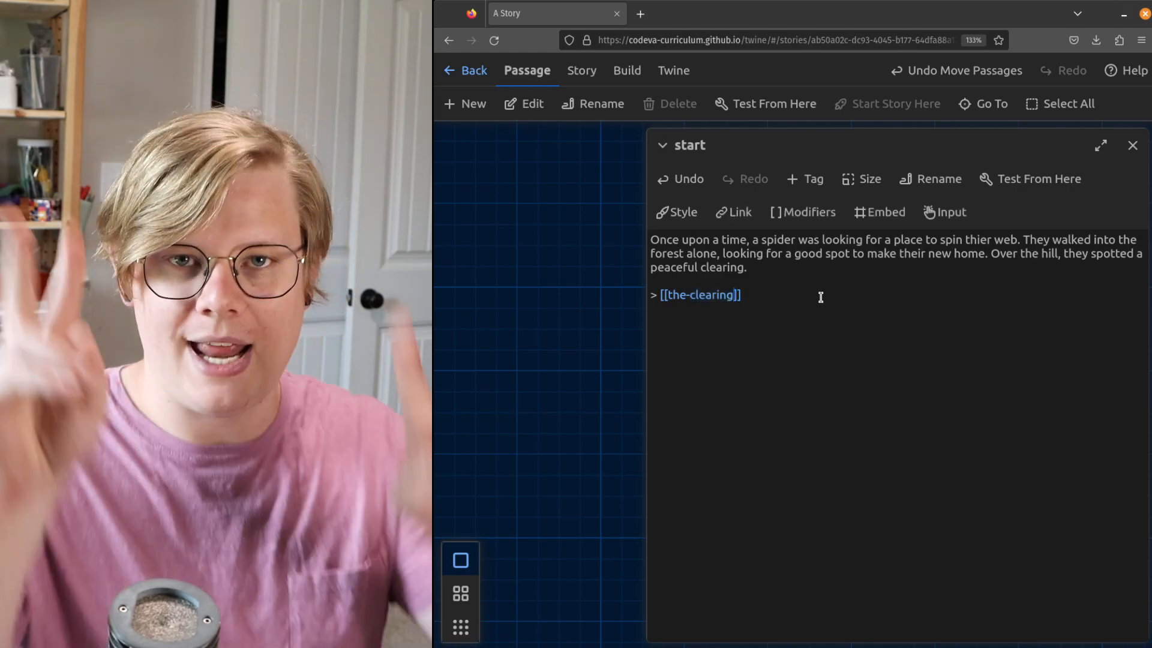
Rewrite the link as [[Explore the clearing->the-clearing]] so it shows custom text.
text(-)
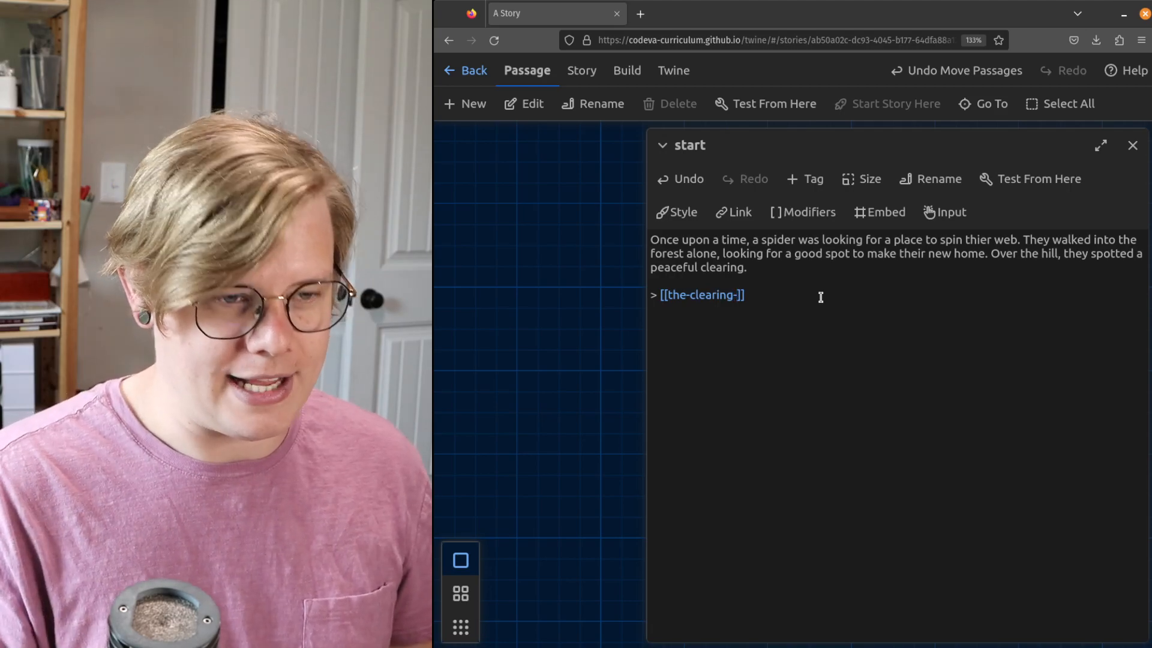
key(Backspace)
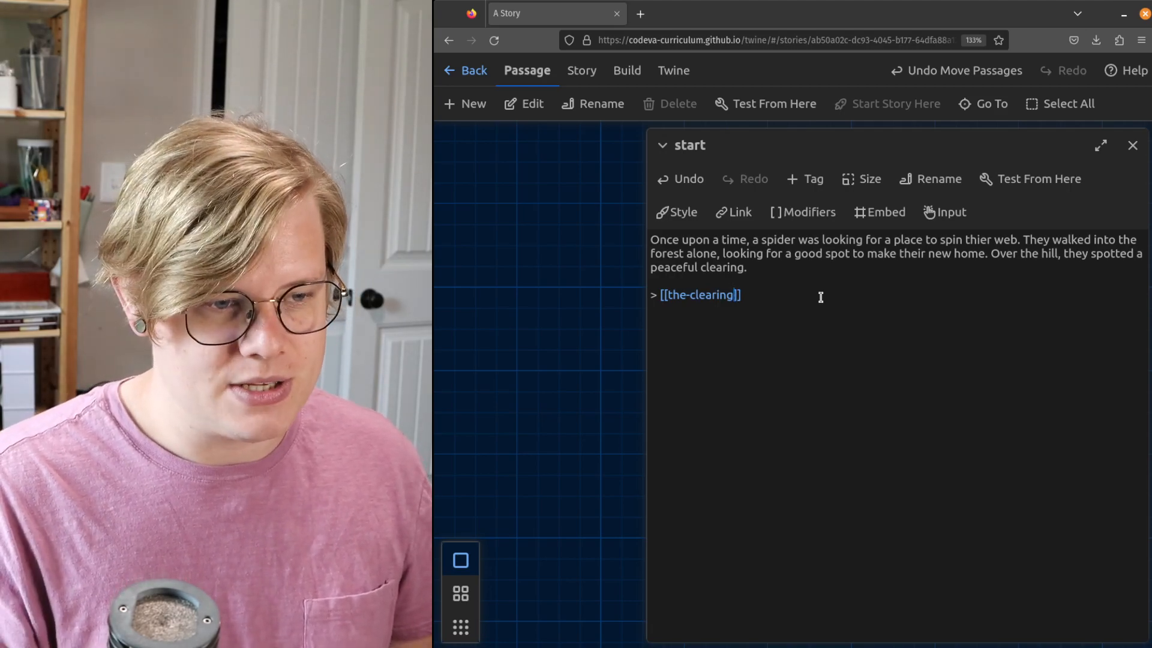
text(->)
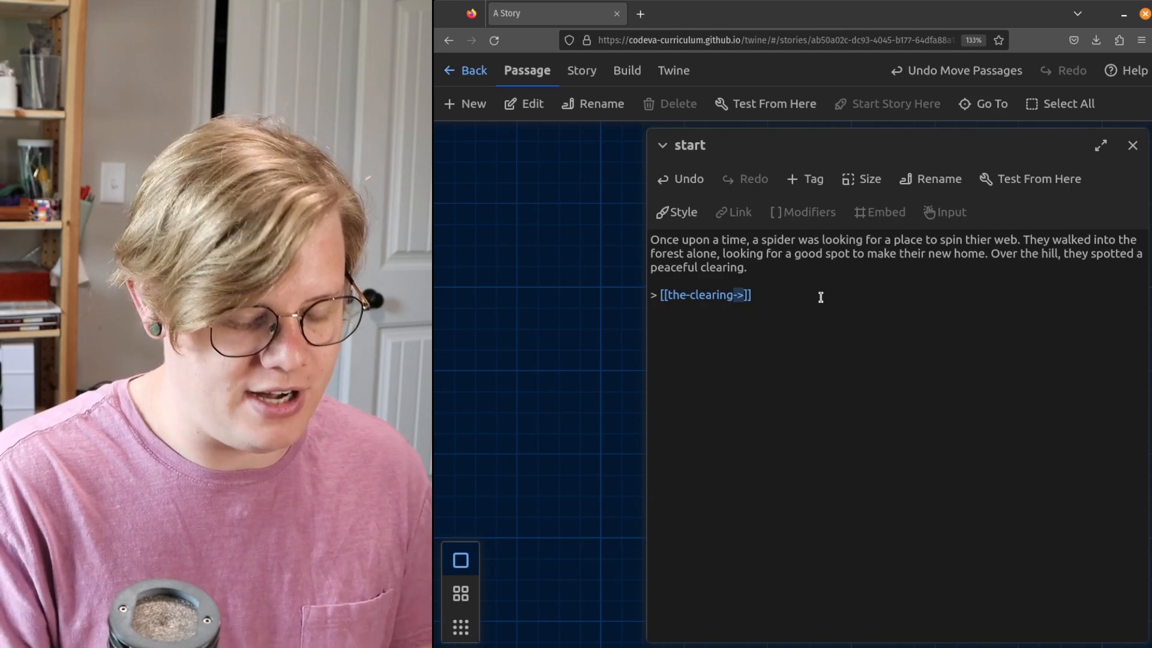
text(A)
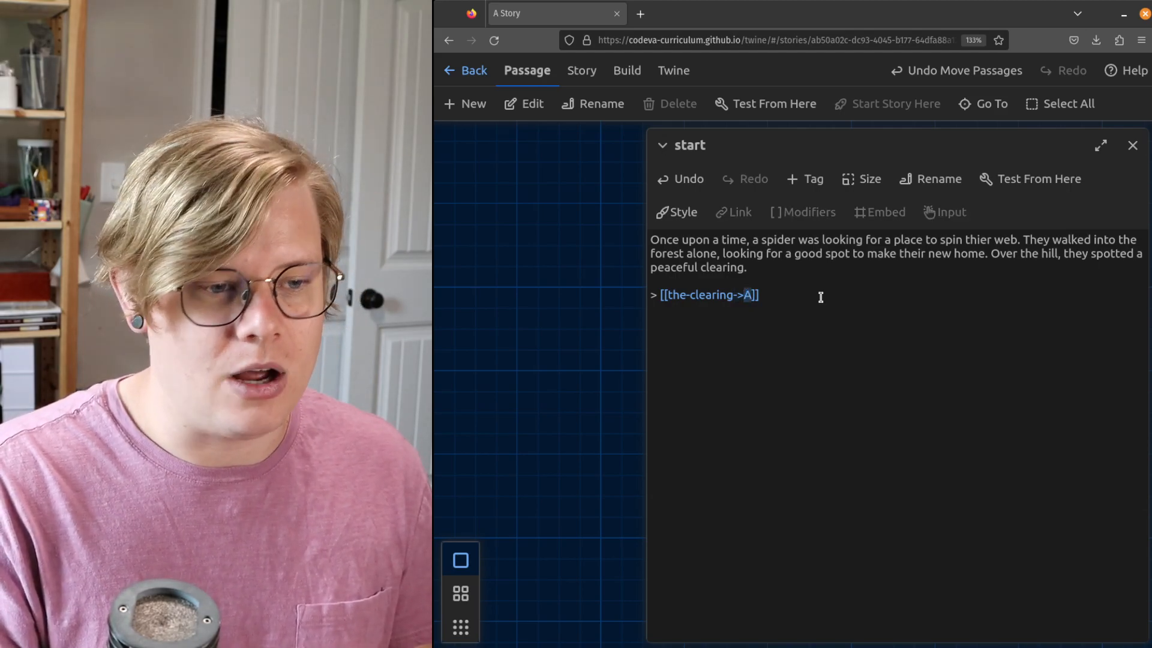
key(Backspace)
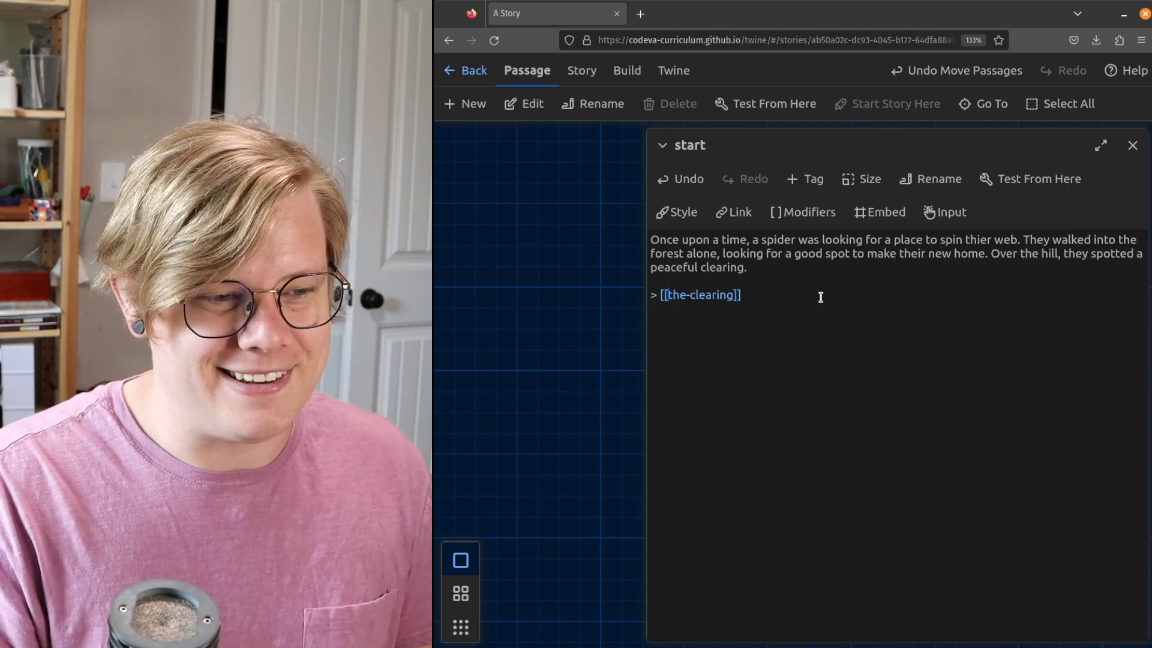
text(->)
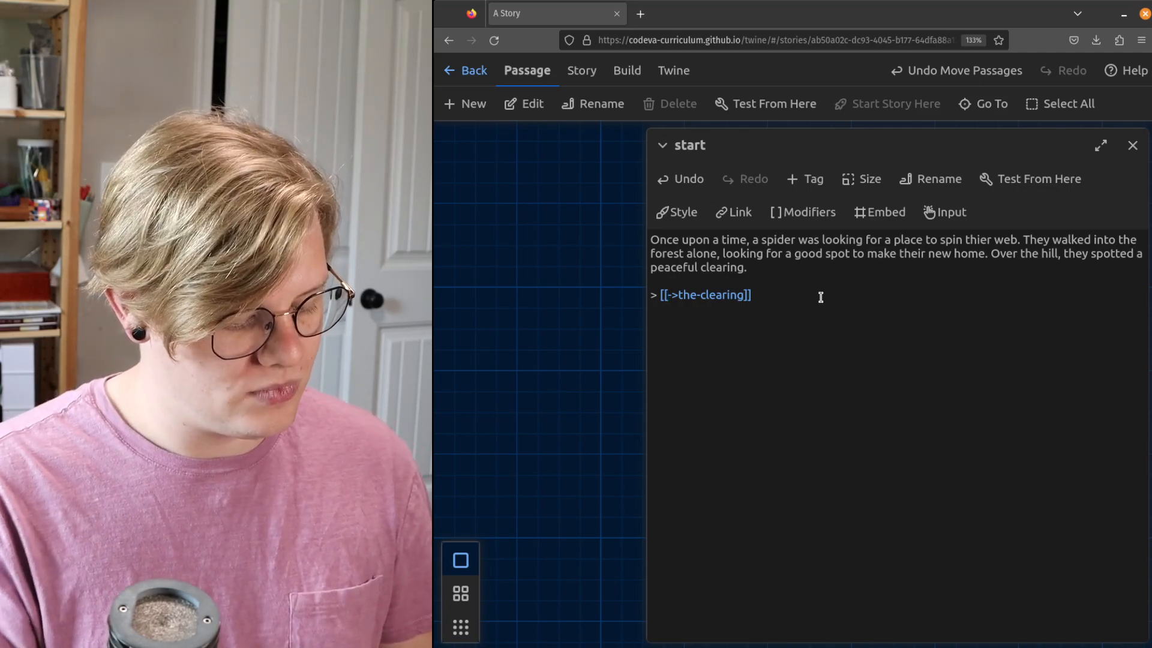
text(Explore the cleari)
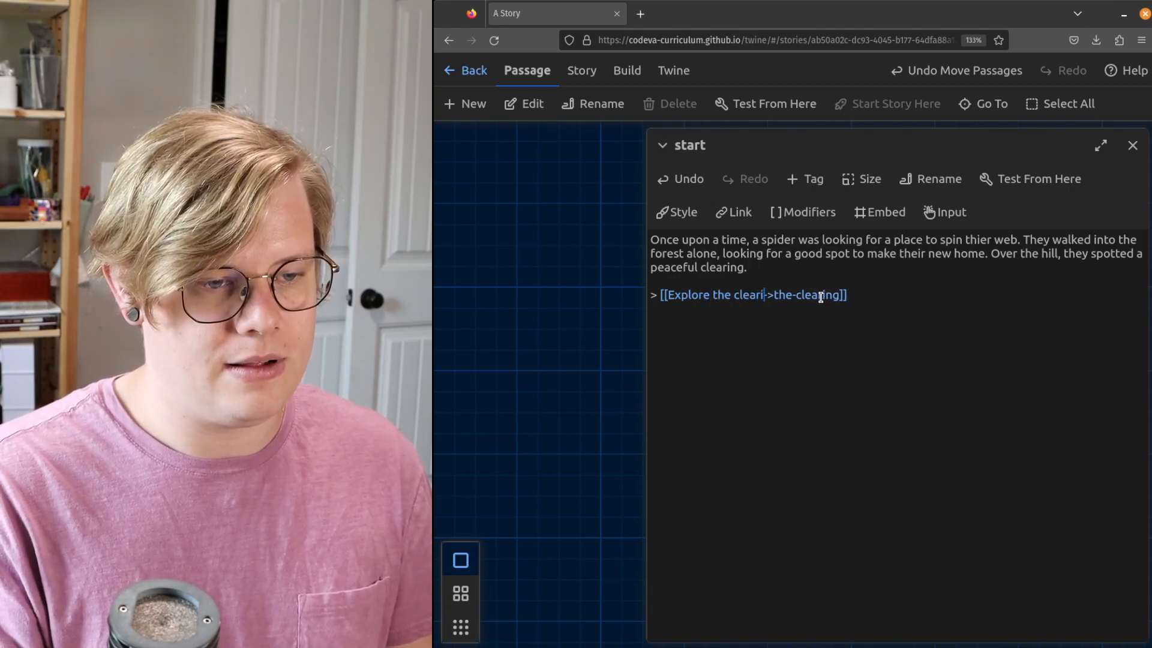
text(ng)
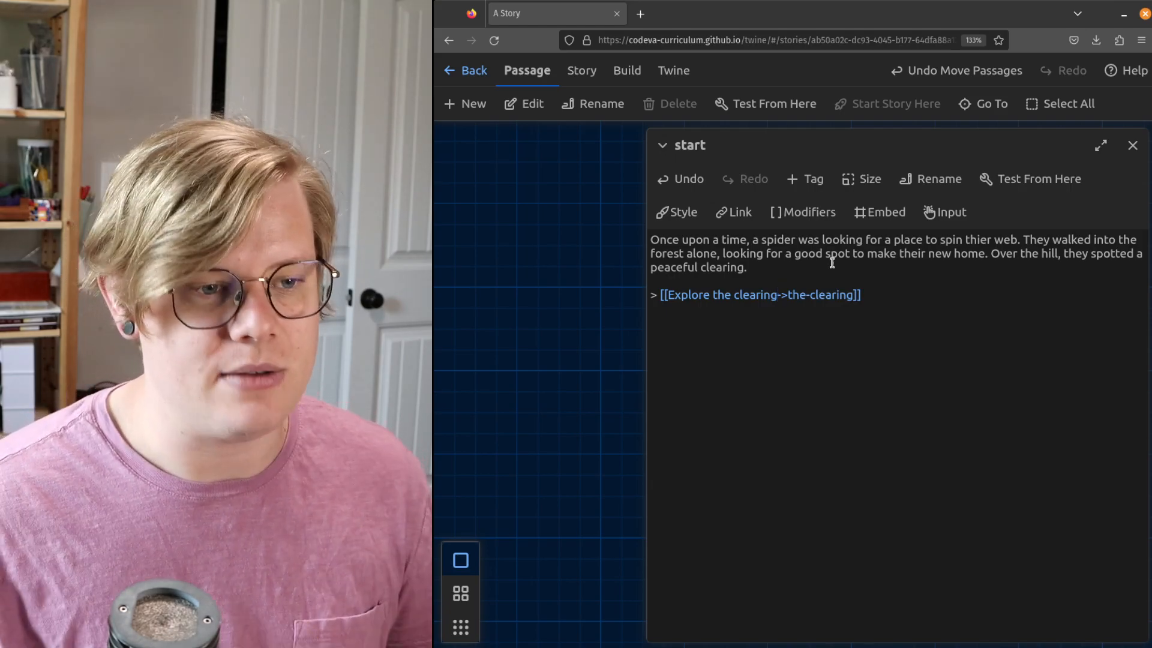
mouse_move(830, 122)
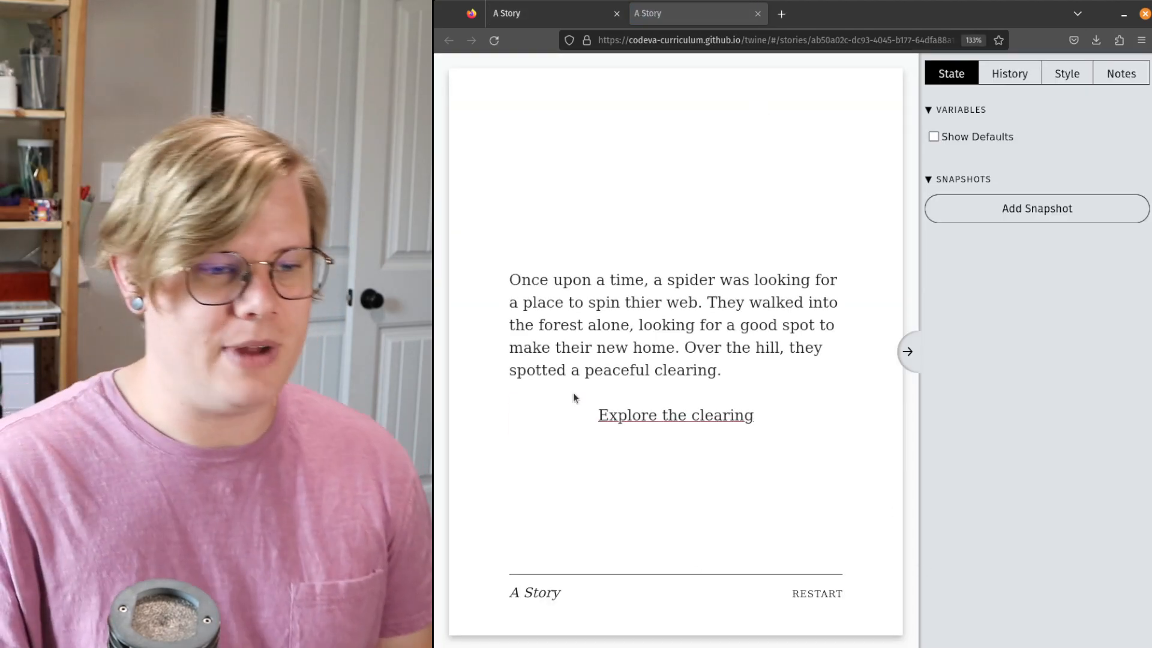
mouse_move(674, 415)
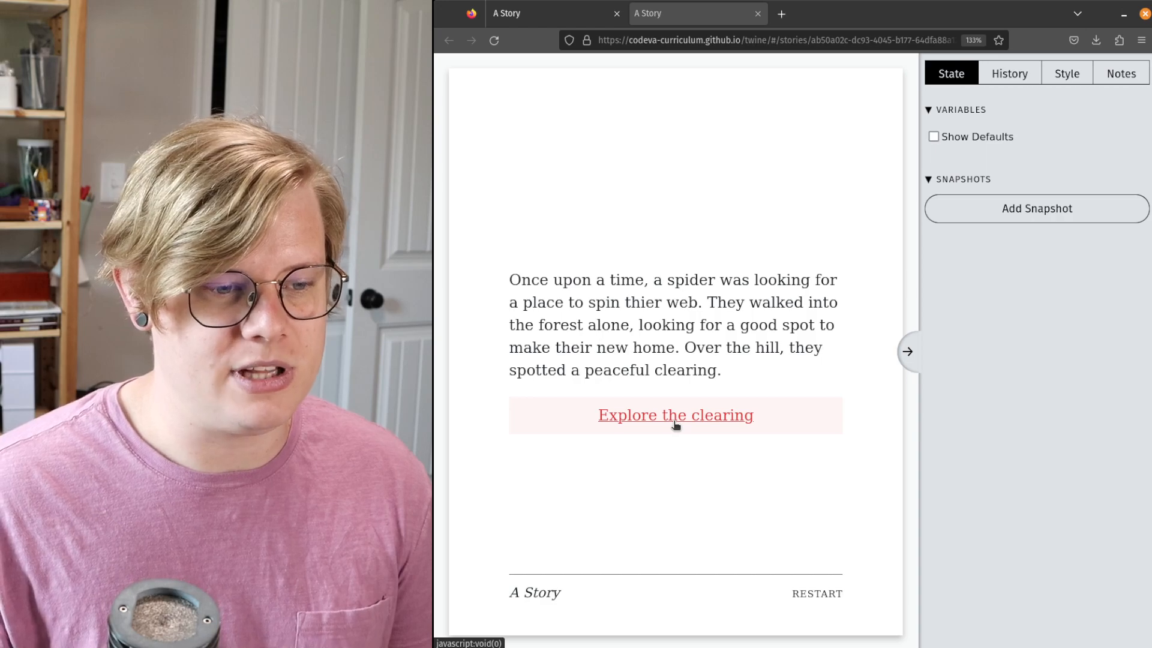
Follow the 'Explore the clearing' link in the test play to confirm it works.
click(674, 415)
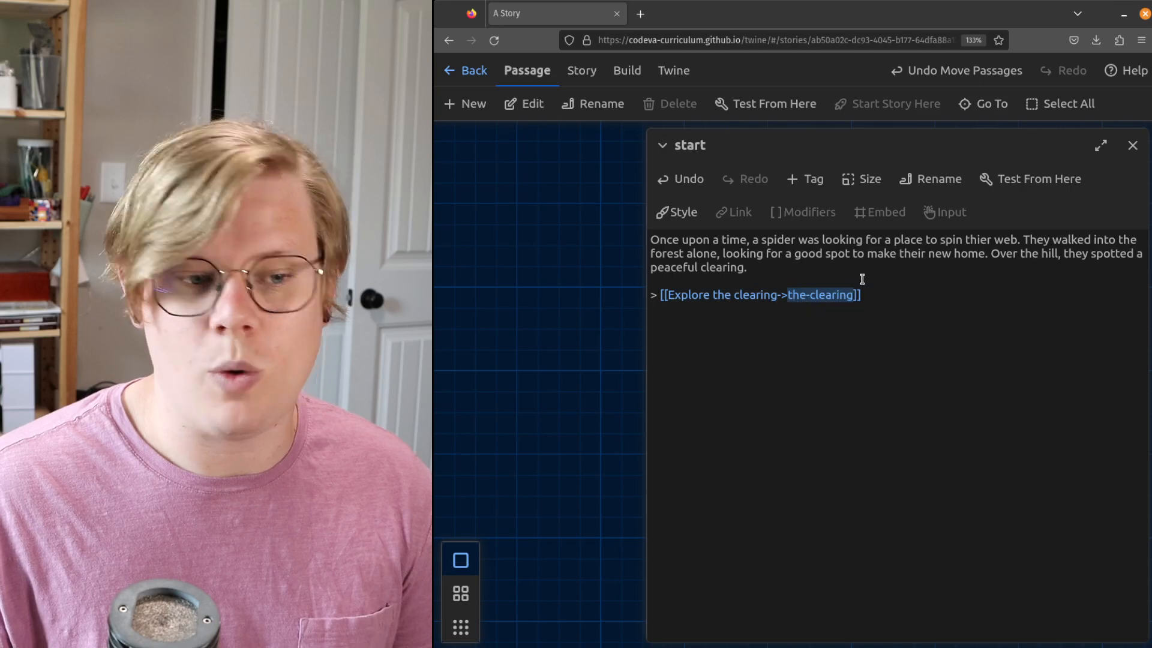
mouse_move(1050, 148)
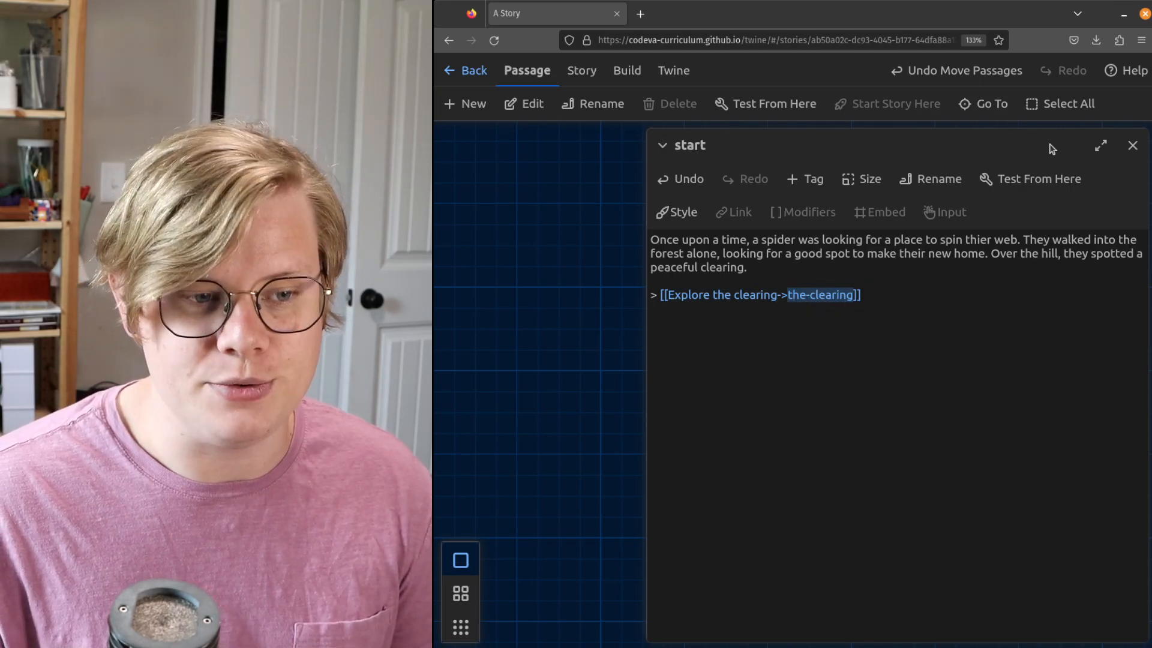
Close the start passage editor, returning to the map with start linked to the-clearing.
click(1132, 145)
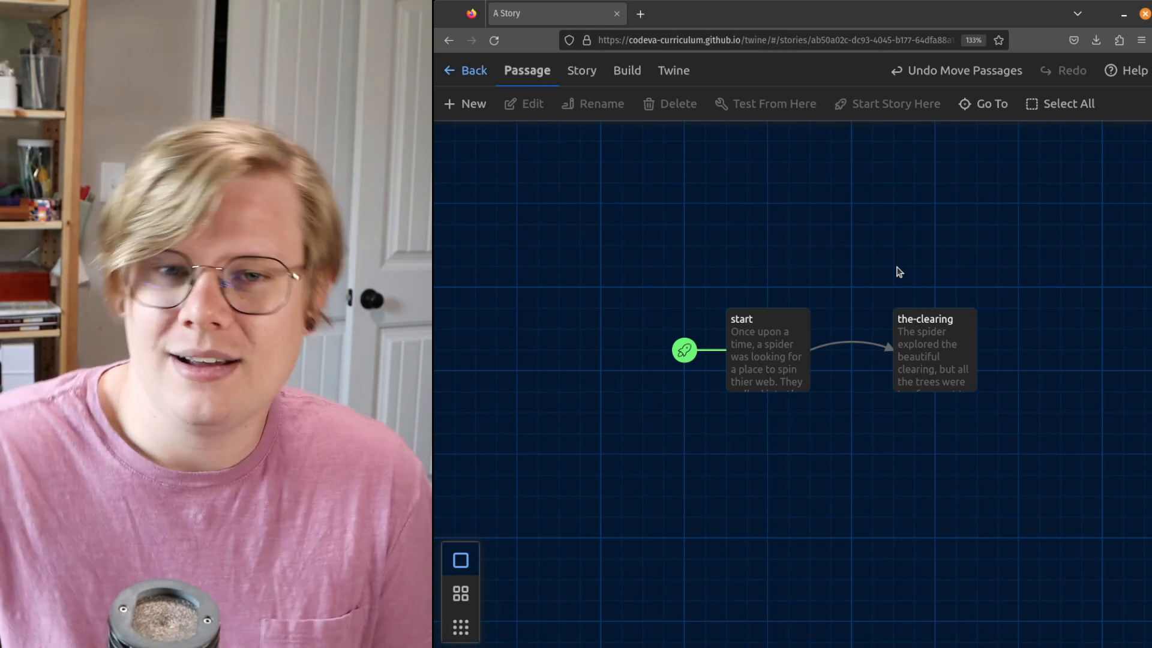
mouse_move(835, 333)
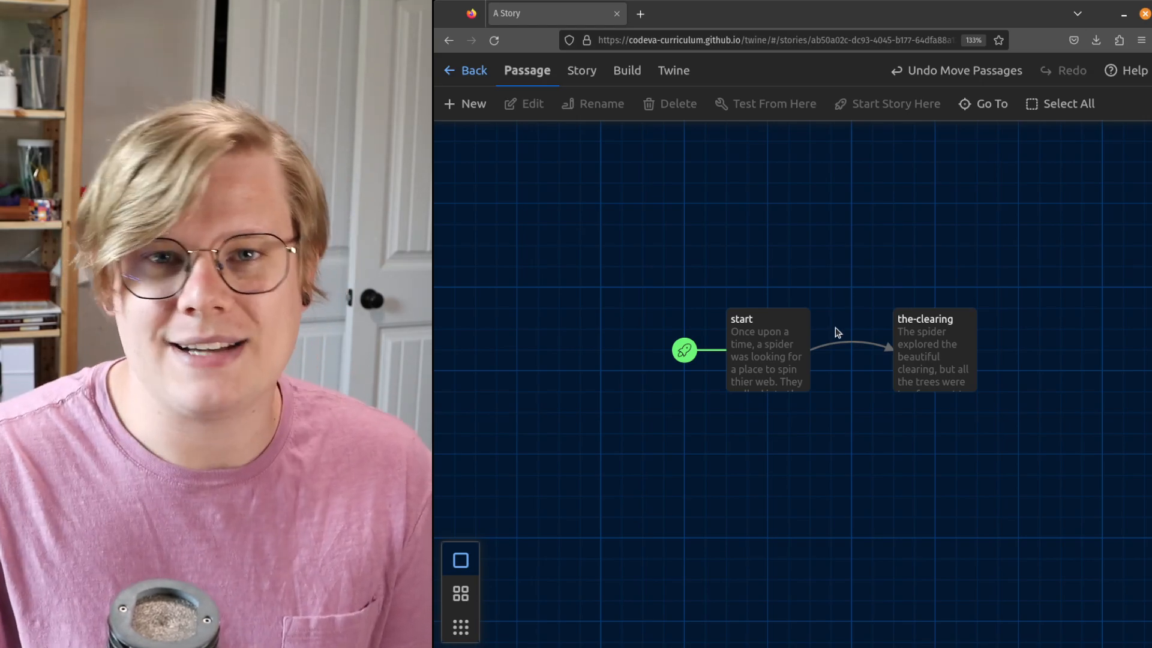
mouse_move(818, 426)
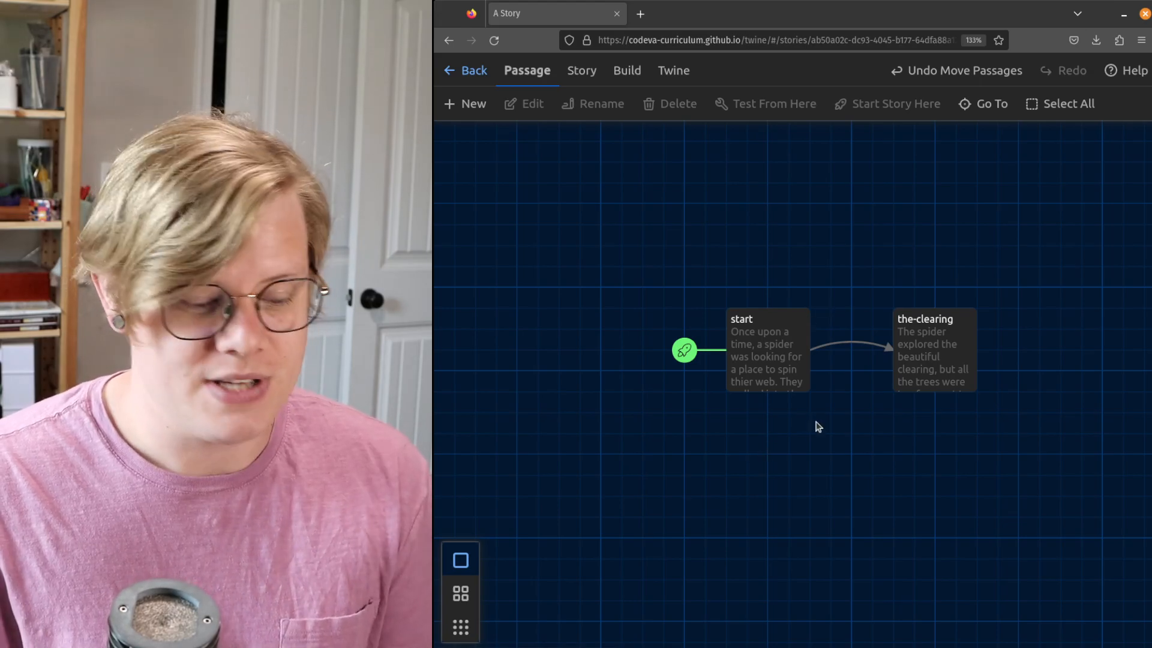